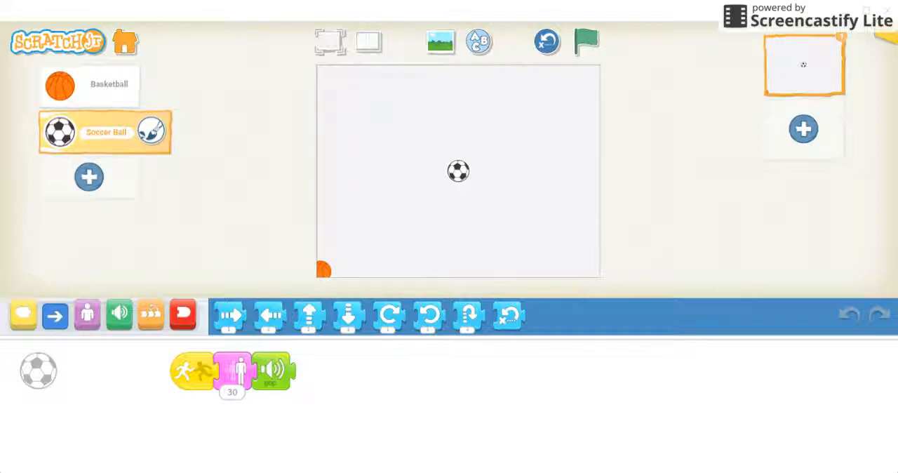
mouse_move(401, 98)
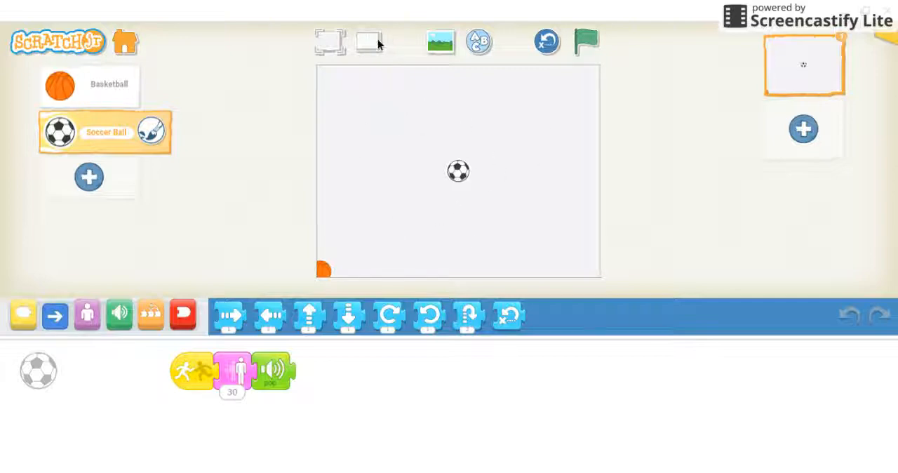
Turn on the coordinate grid over the stage
left_click(369, 42)
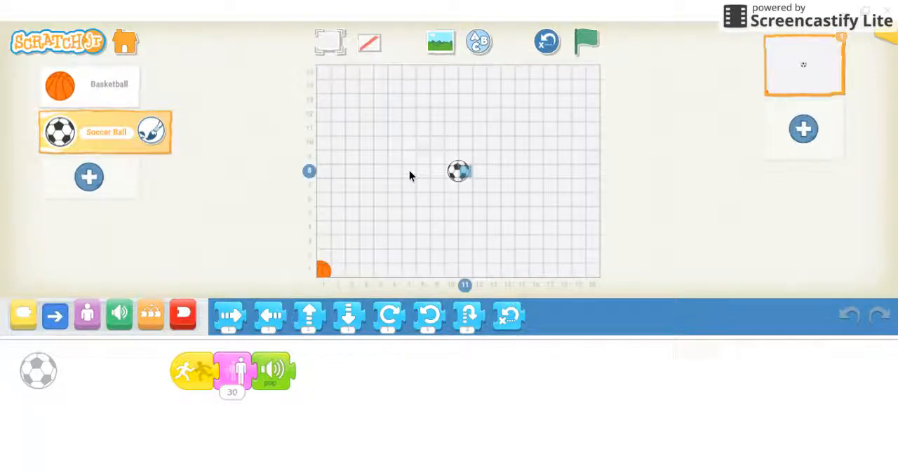
mouse_move(356, 247)
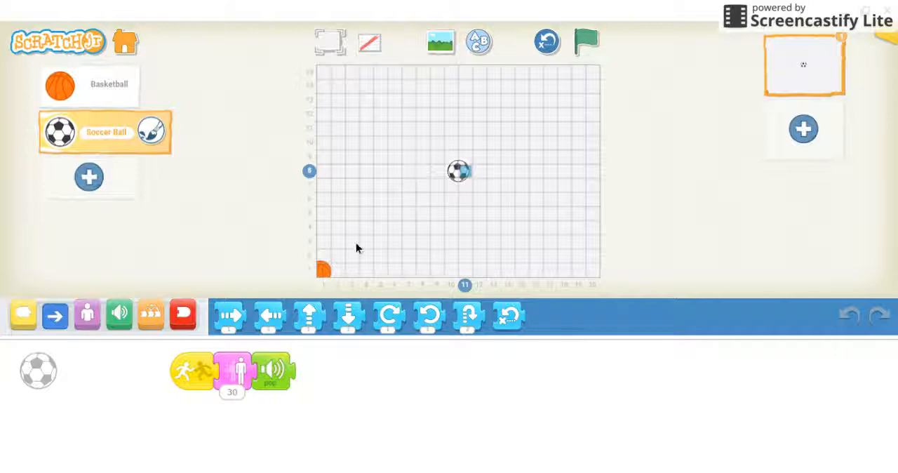
mouse_move(471, 178)
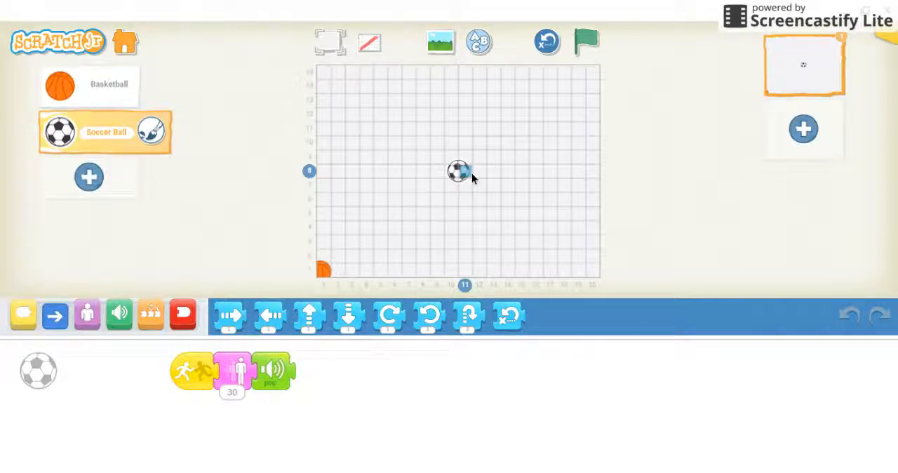
mouse_move(472, 185)
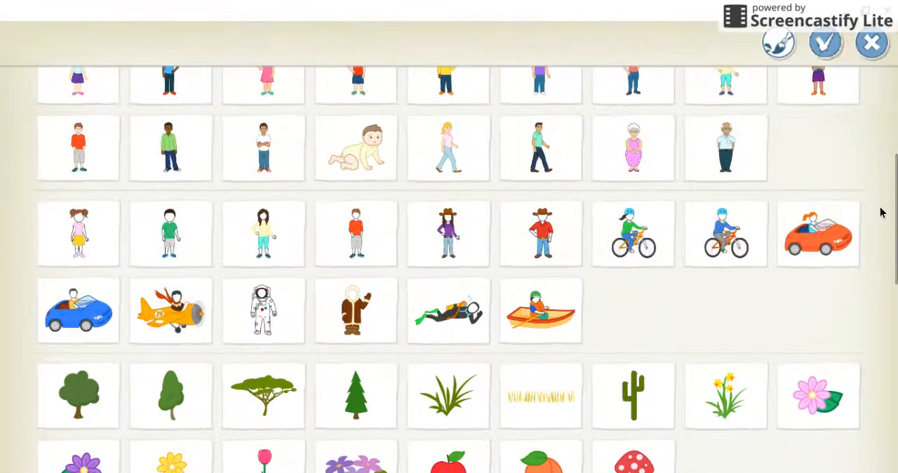
Add the striped Ball character and drag it to the lower right of the stage
scroll("down", 3)
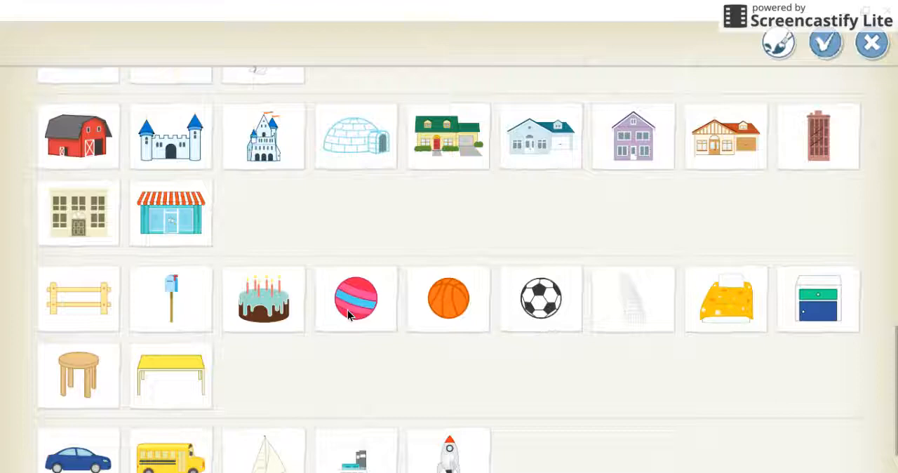
left_click(355, 298)
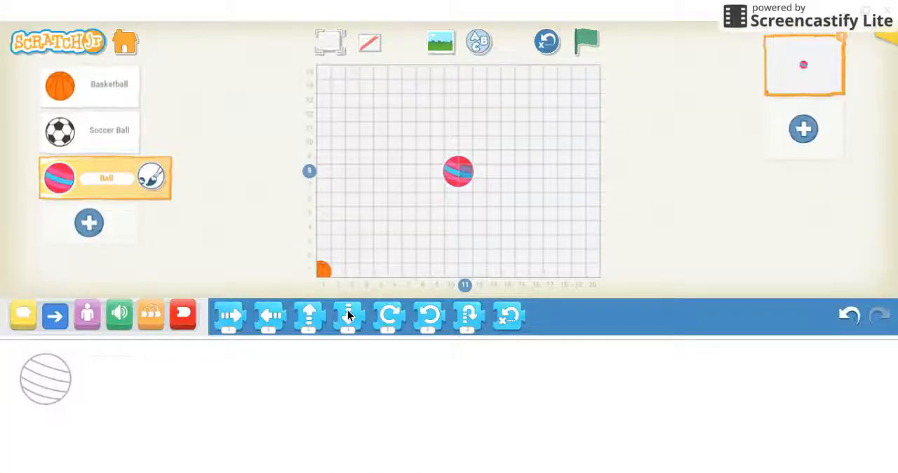
left_click(348, 315)
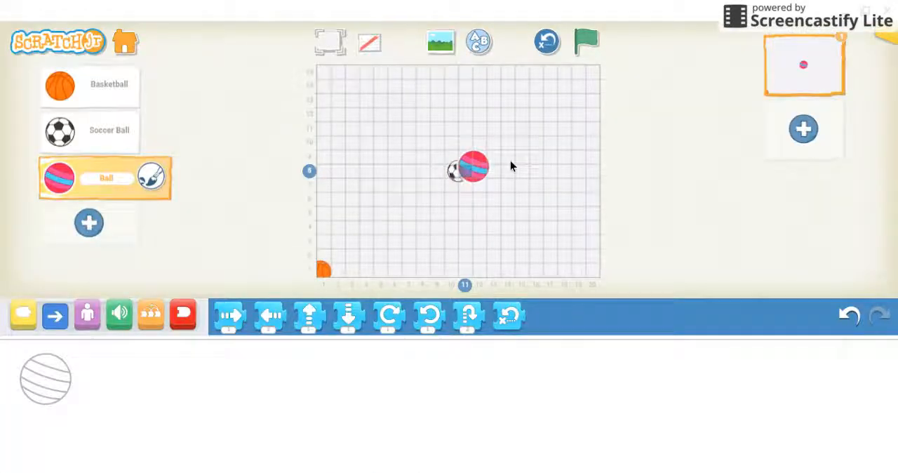
left_click_drag(472, 165, 547, 152)
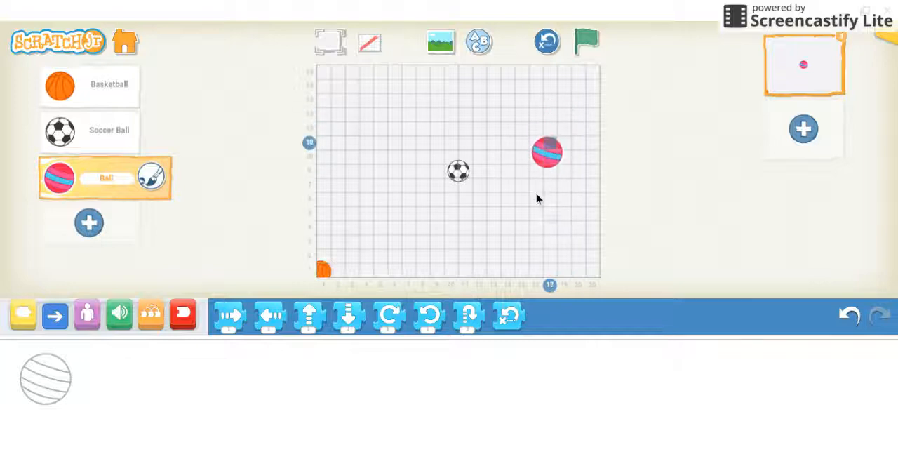
left_click_drag(547, 151, 540, 224)
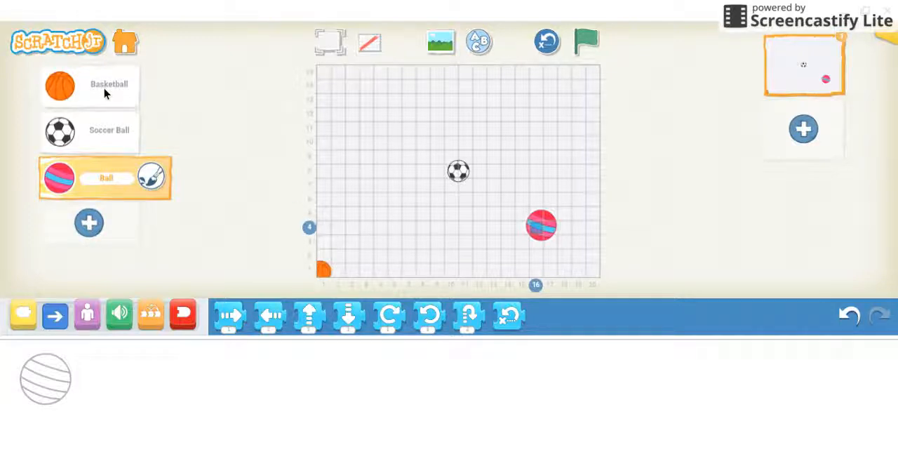
Review the Basketball's green-flag script, then return to the striped Ball character
left_click(89, 86)
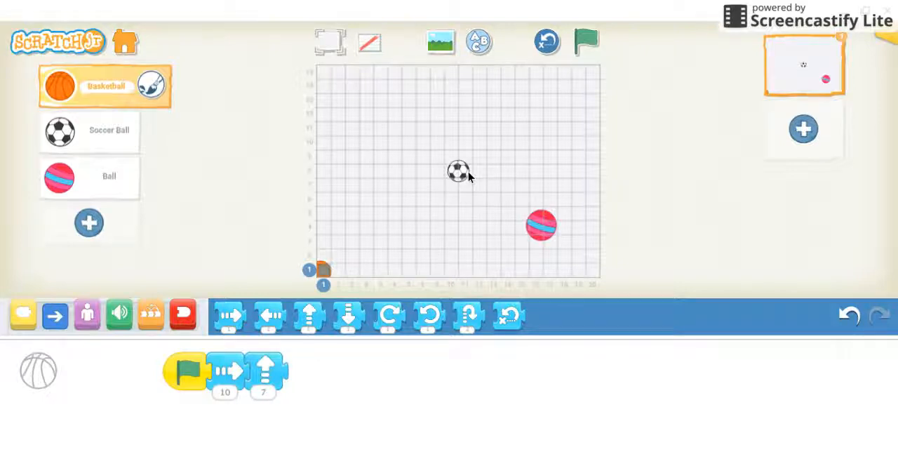
left_click(109, 177)
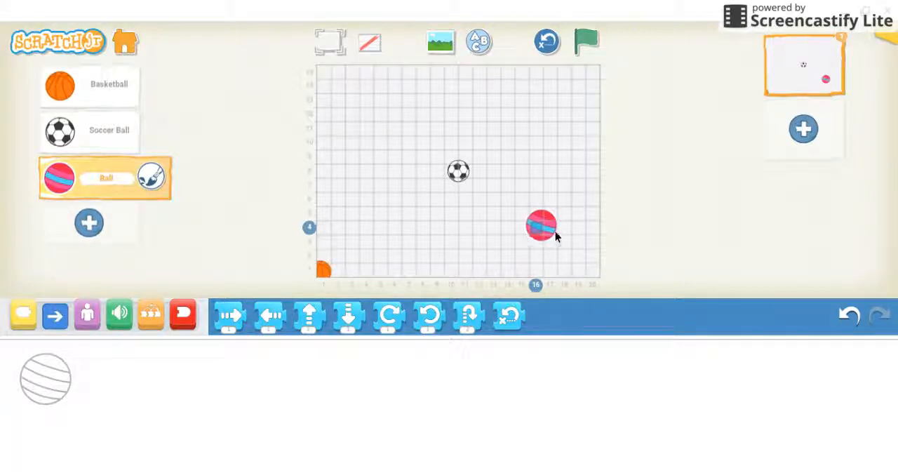
mouse_move(488, 191)
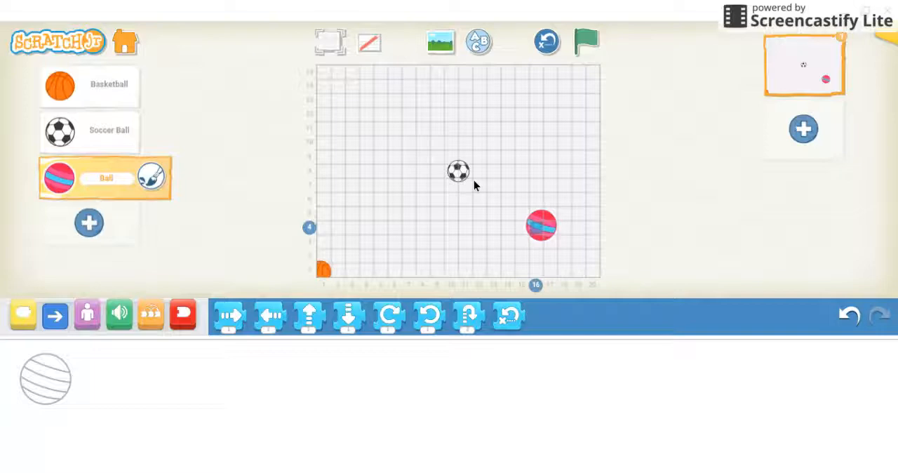
mouse_move(466, 175)
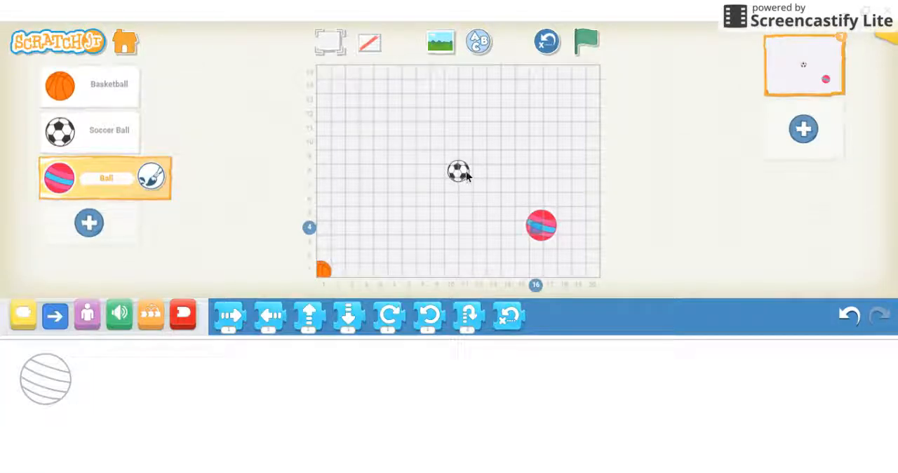
mouse_move(519, 230)
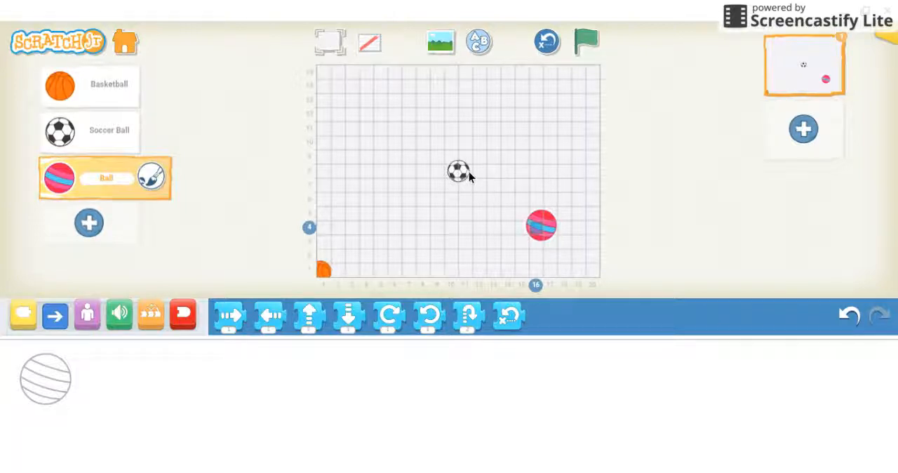
mouse_move(517, 177)
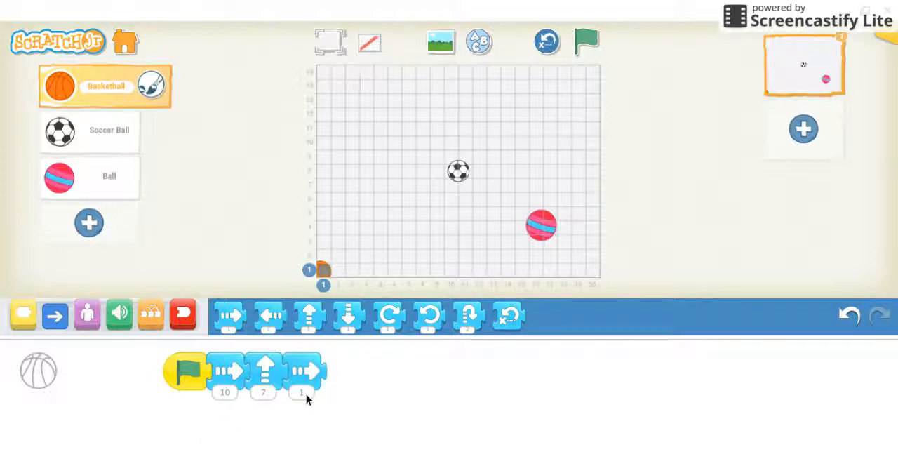
Test-run the basketball and set its second move-right block to 5 steps
left_click(587, 42)
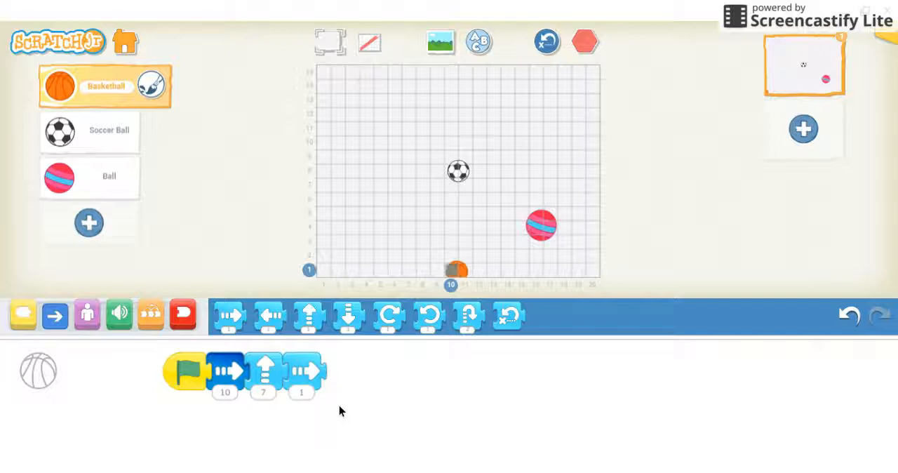
left_click(300, 392)
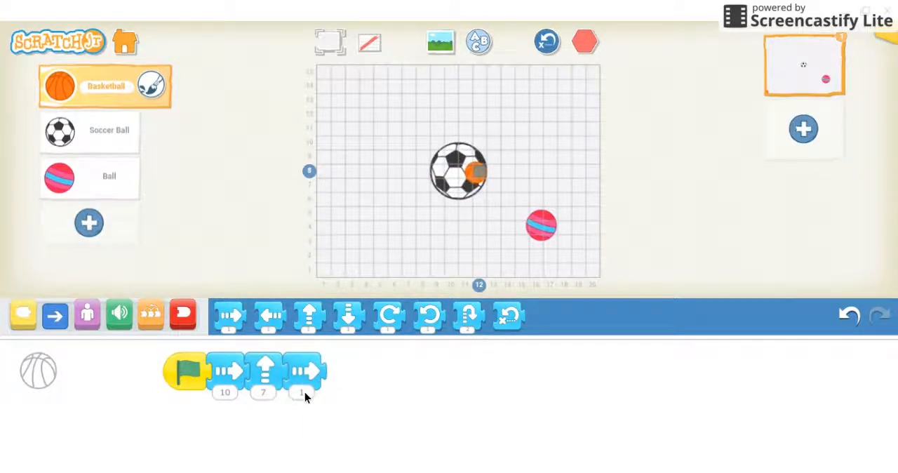
left_click(587, 42)
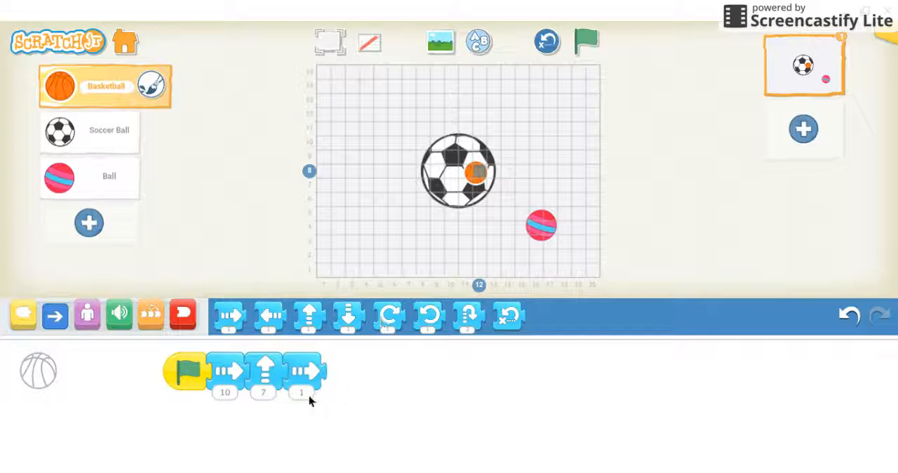
left_click(300, 392)
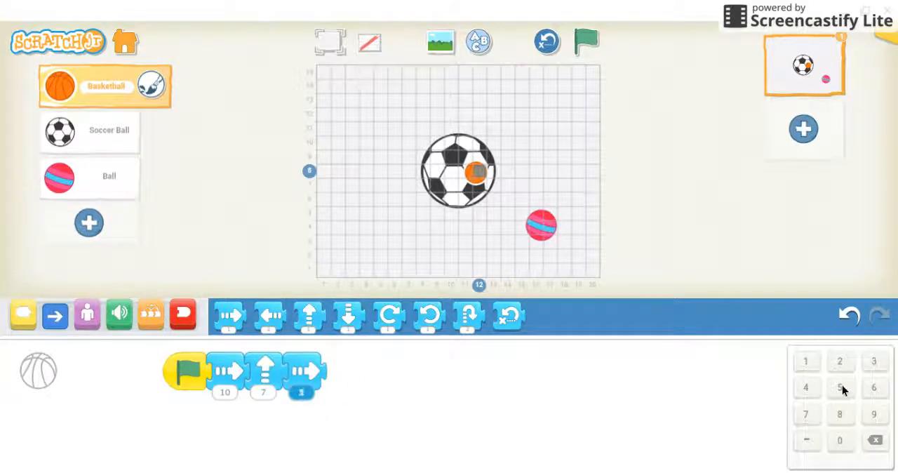
left_click(839, 387)
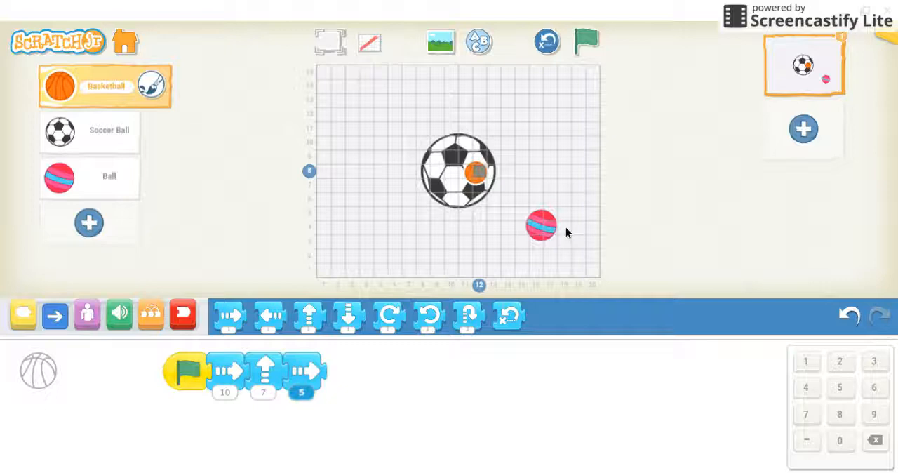
mouse_move(527, 244)
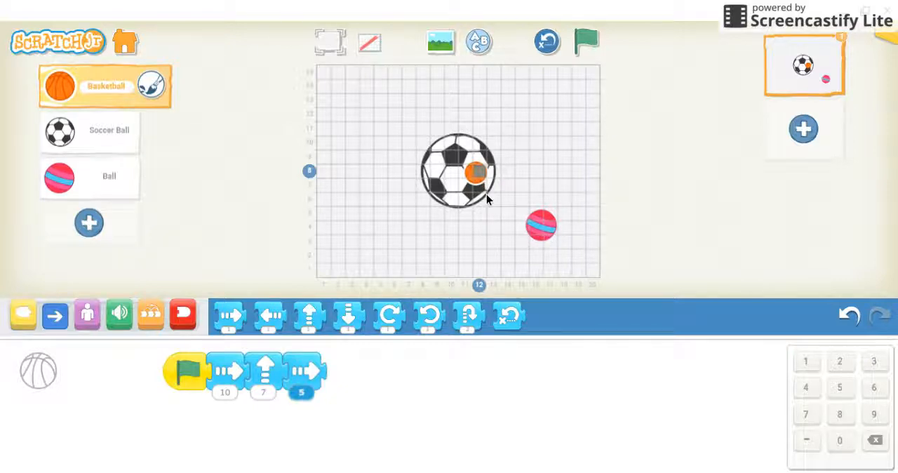
mouse_move(476, 237)
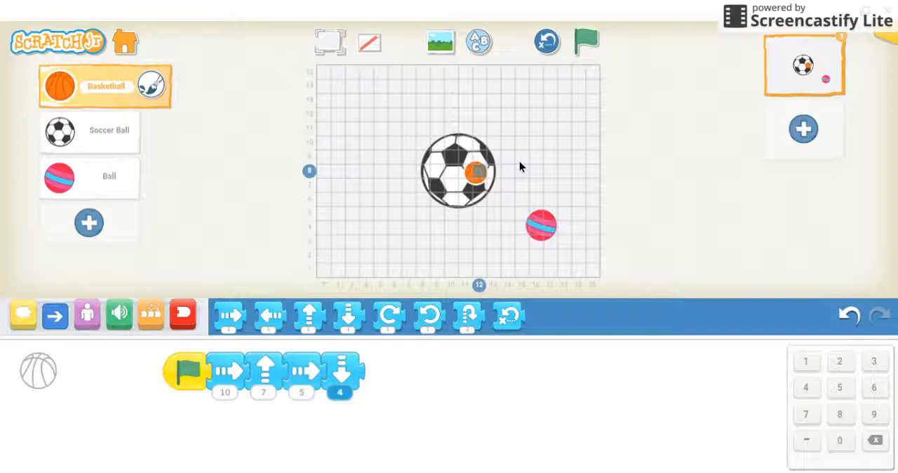
mouse_move(461, 151)
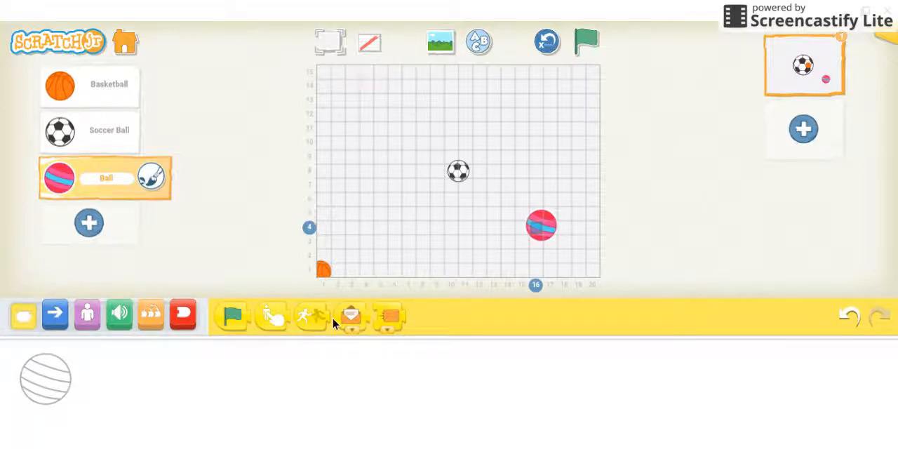
Start the striped ball's script on bump and bring up the looks blocks for grow and appearance
left_click_drag(311, 314, 211, 362)
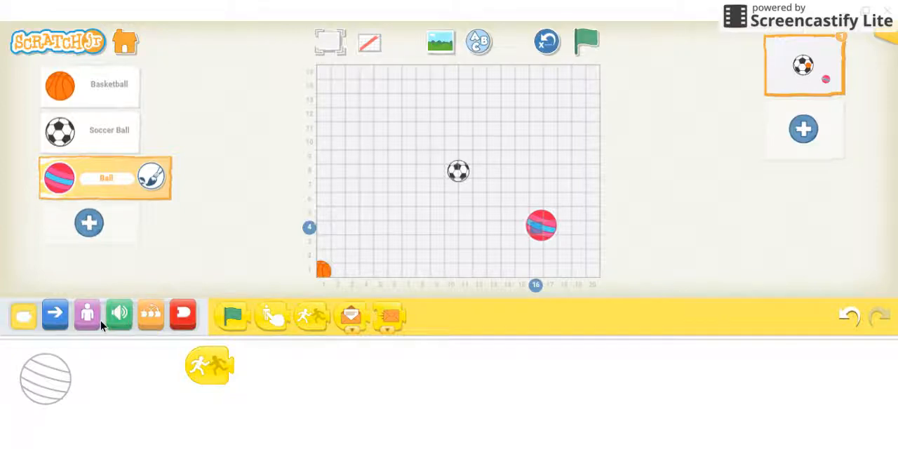
left_click(87, 315)
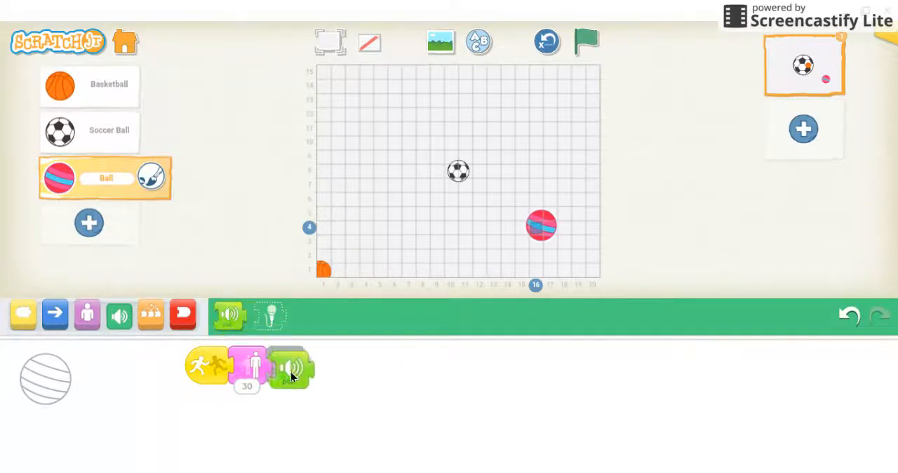
left_click(87, 315)
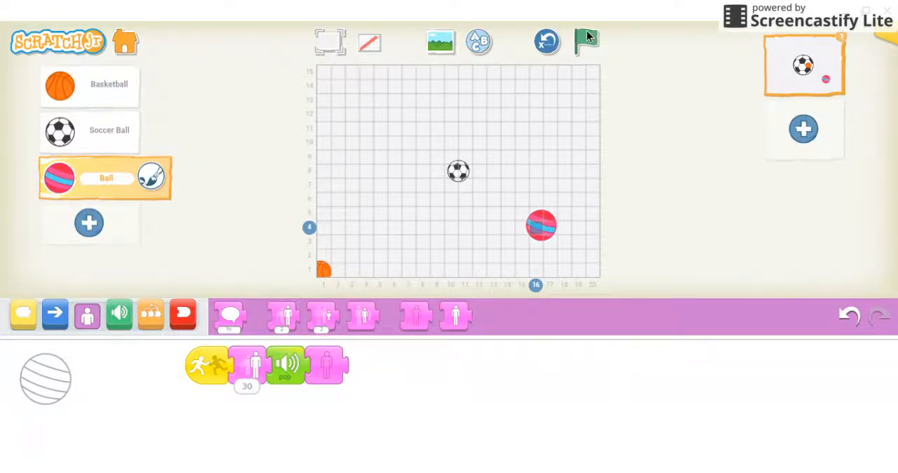
Run the project until the soccer ball grows huge, then stop it
left_click(586, 42)
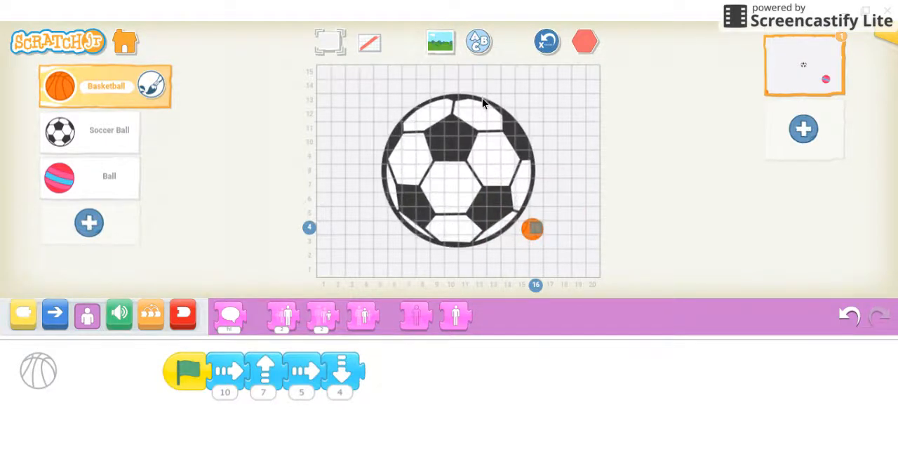
left_click(584, 42)
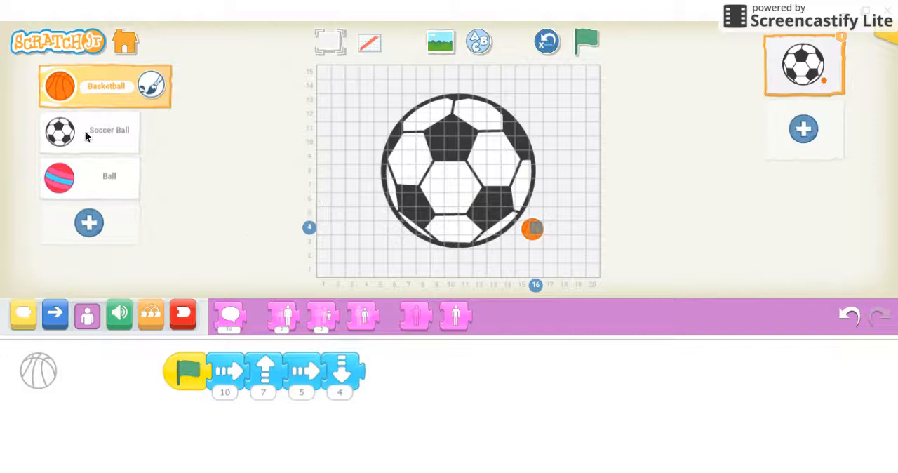
Add two looks blocks after the Soccer Ball's pop so it finally disappears
left_click(90, 132)
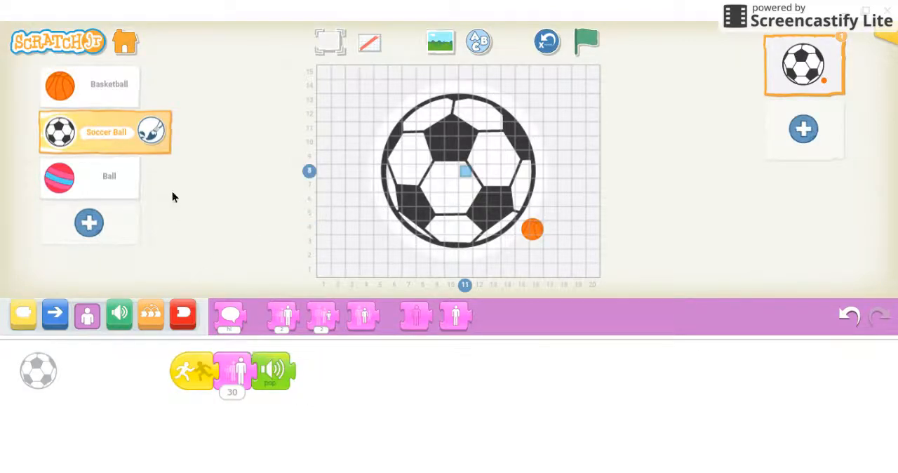
mouse_move(289, 382)
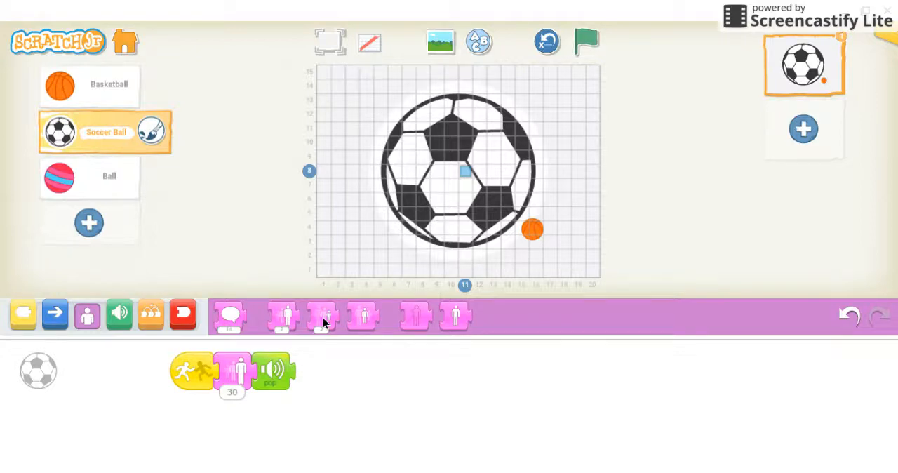
left_click(321, 315)
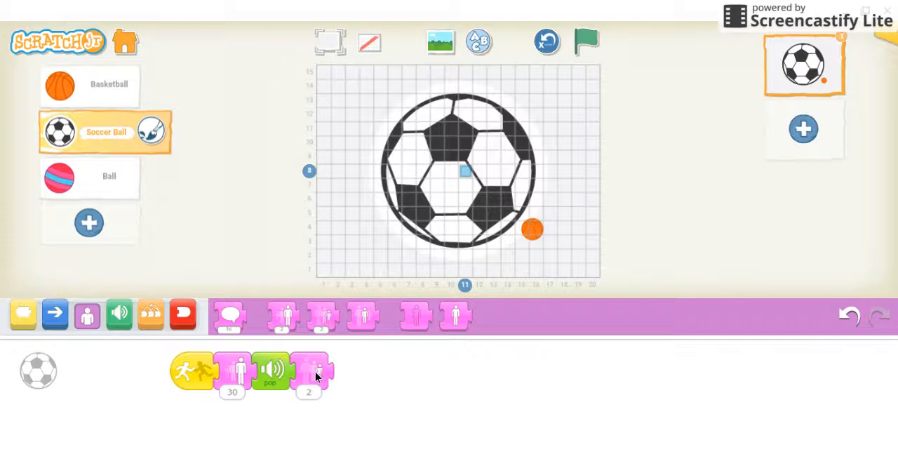
mouse_move(419, 324)
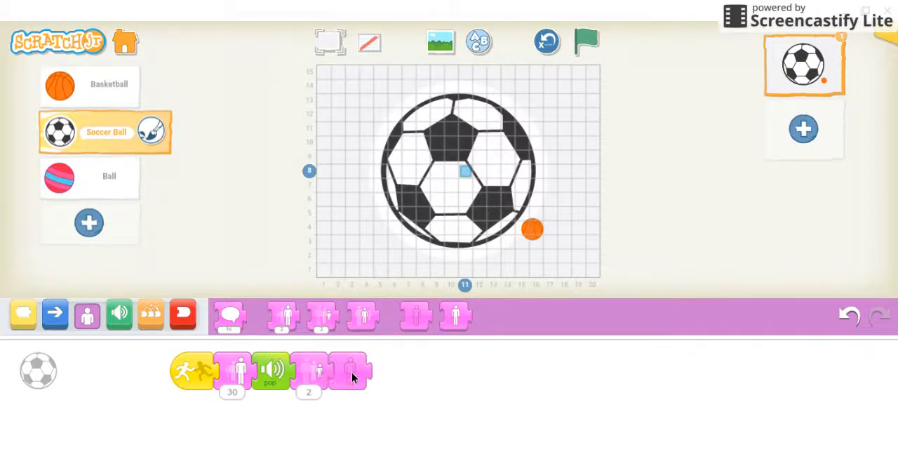
left_click_drag(350, 372, 474, 372)
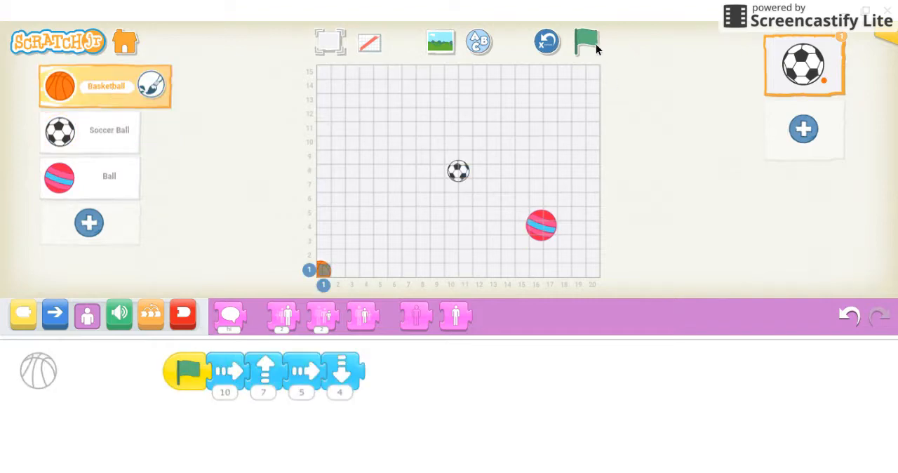
Run the project so the basketball pops both balls, then stop it
left_click(587, 42)
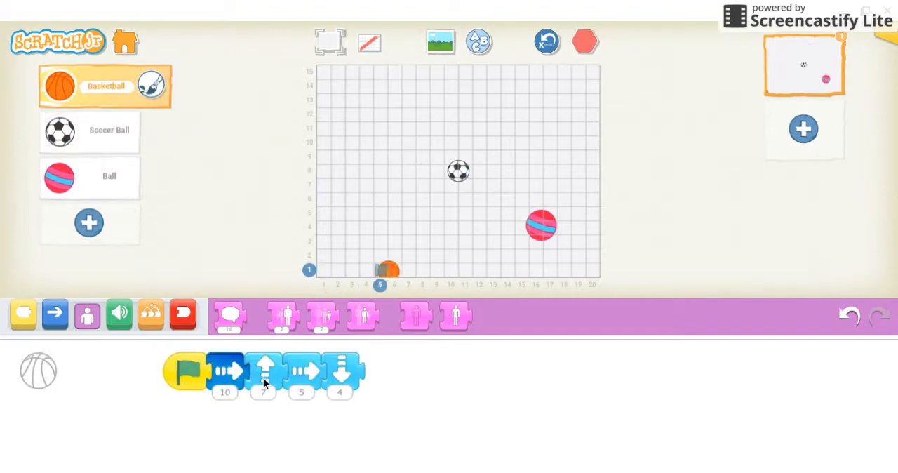
left_click(263, 370)
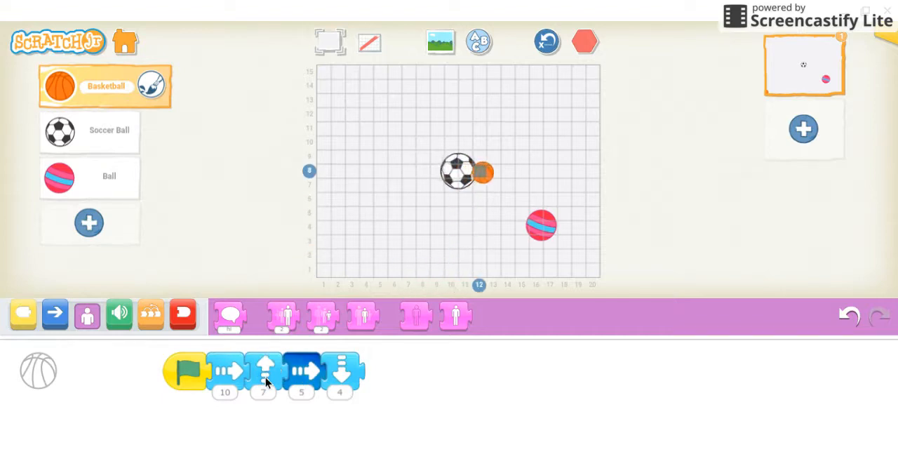
left_click(339, 372)
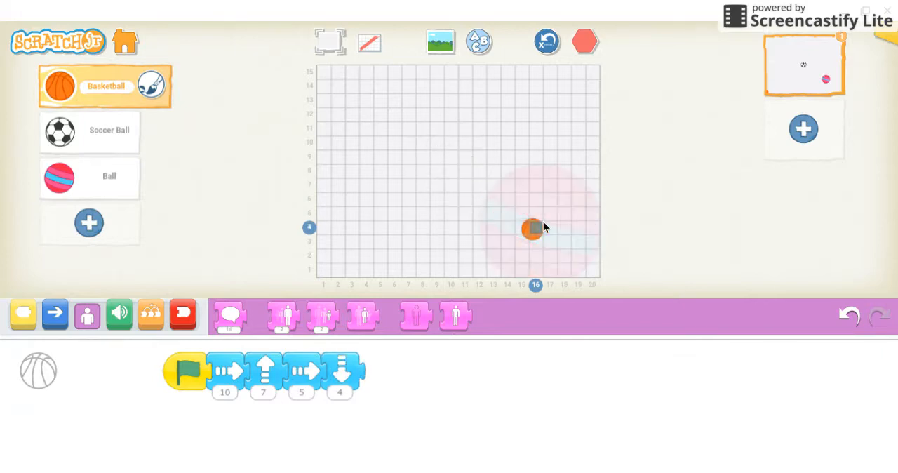
left_click(585, 42)
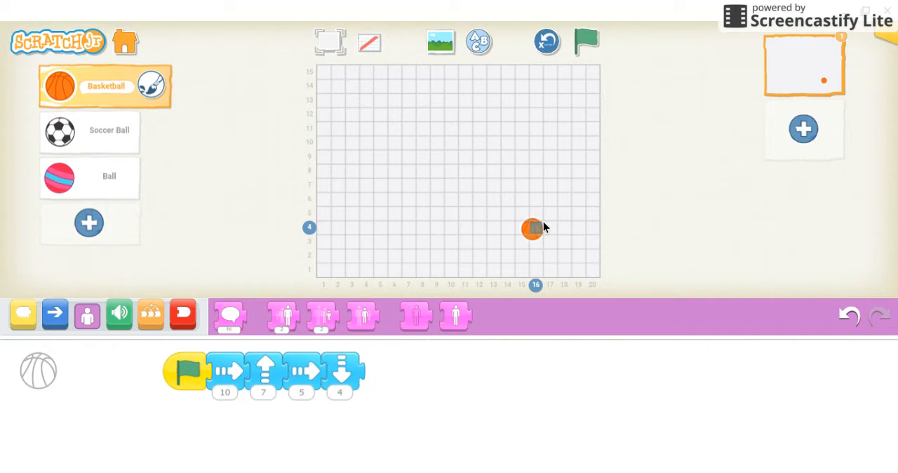